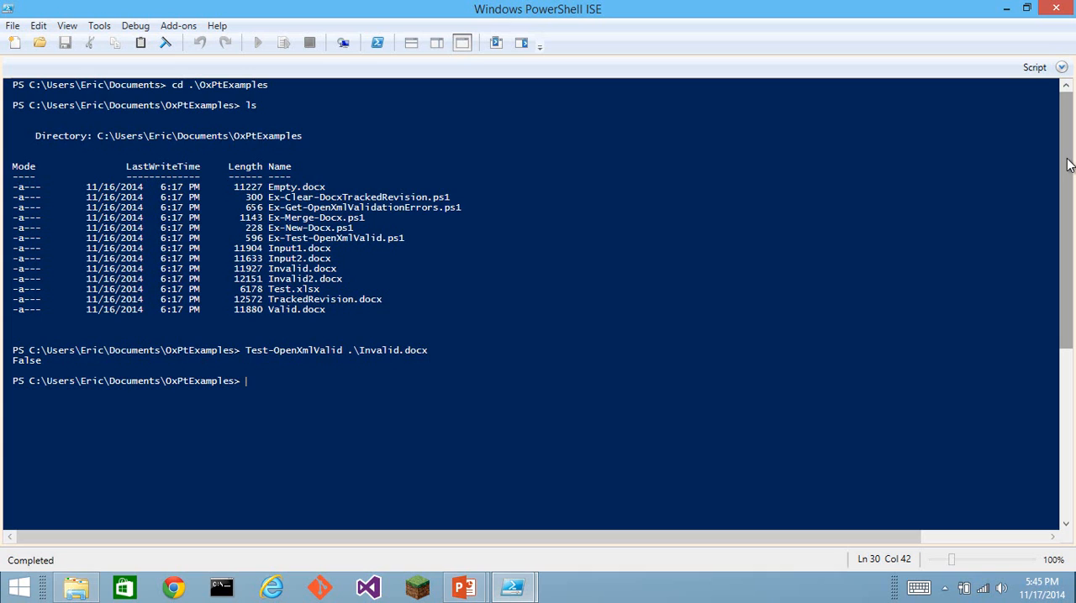
Start a get-help lookup with a pipe after Invalid.docx reports False for validity
text(get-help)
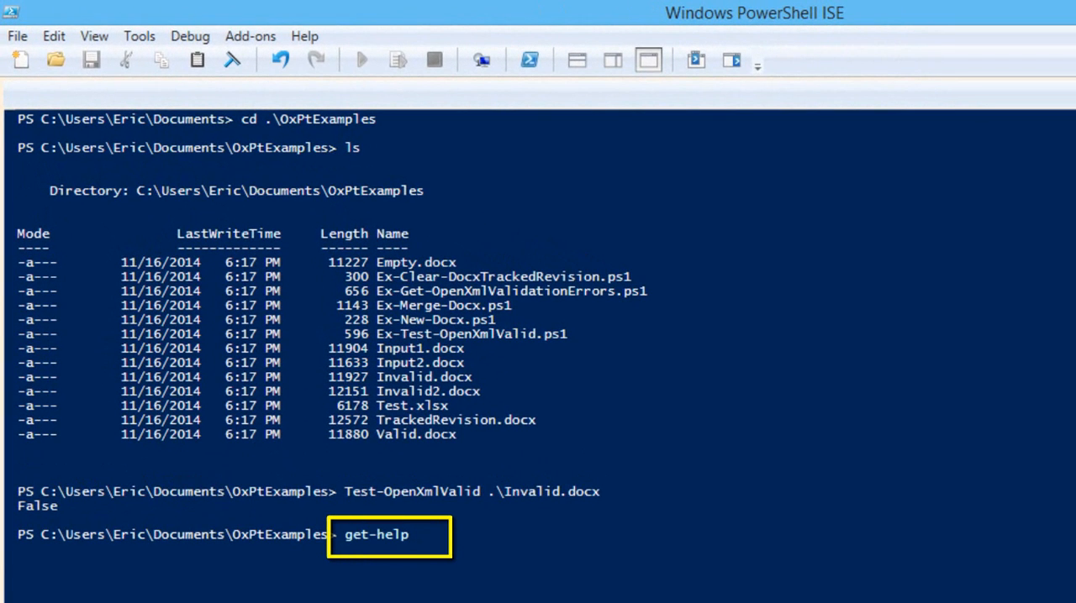
text(|)
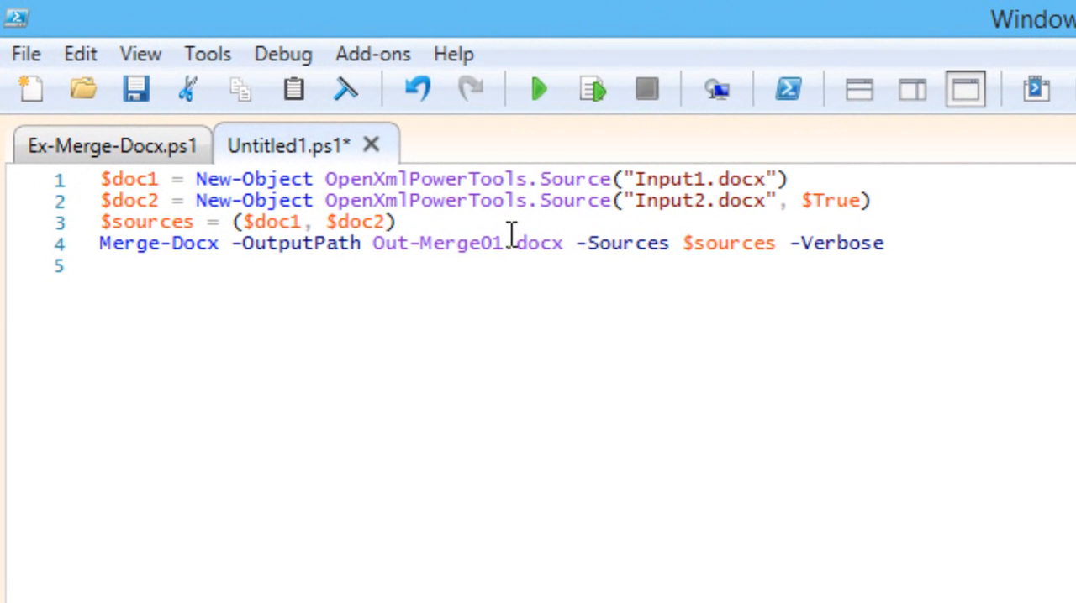
Run the Merge-Docx script and launch Out-Merge01.docx from the console into Word
click(100, 179)
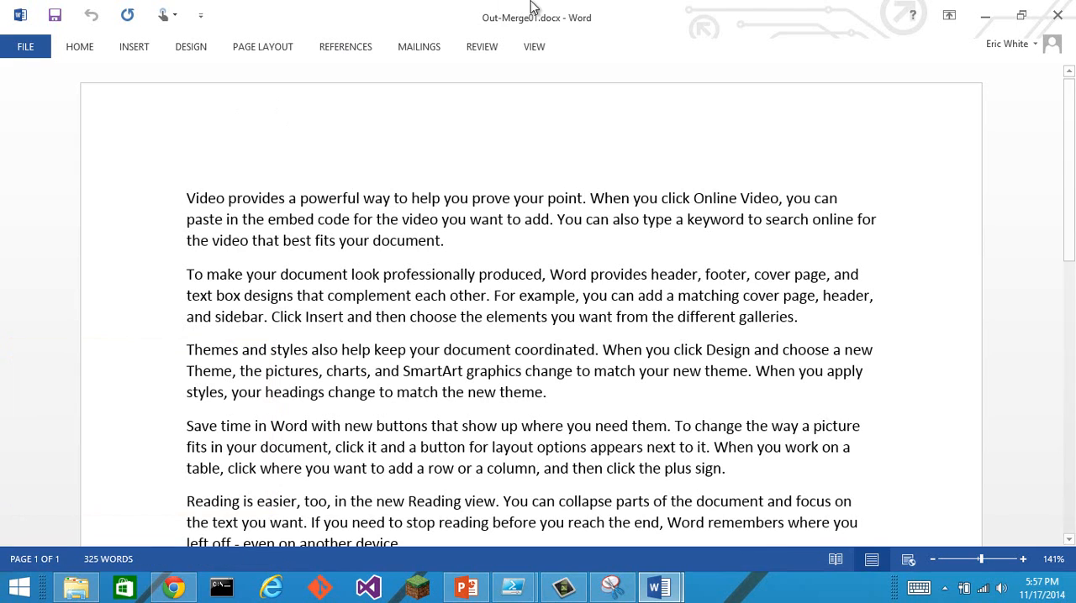
click(271, 586)
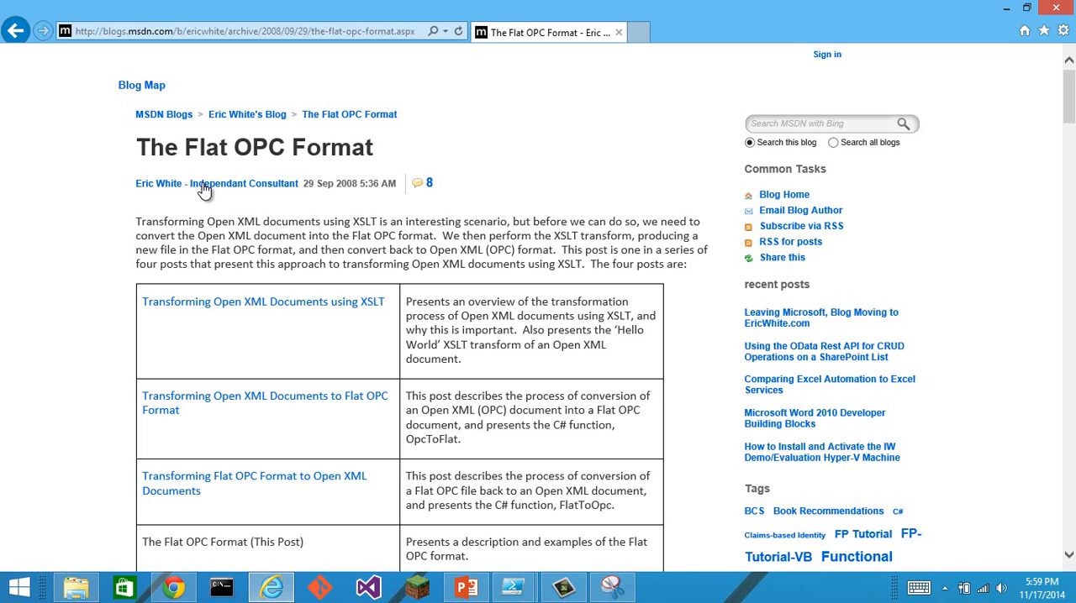
Return from the Flat OPC blog post to the PowerShell console
click(512, 585)
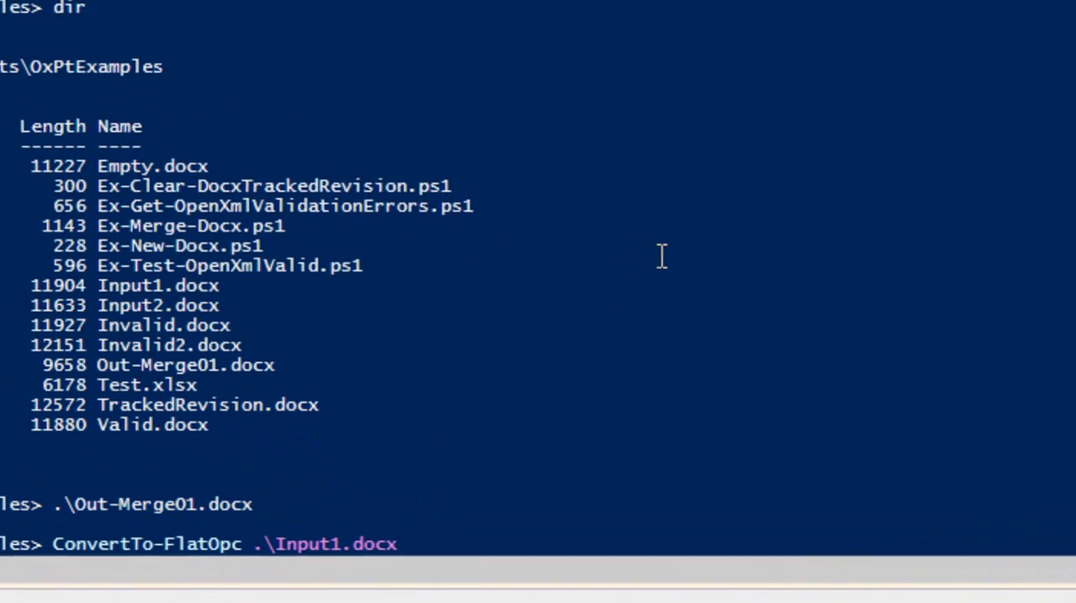
Store ConvertTo-FlatOpc of Input1.docx in $a, check its type, and request -OutputFormat Text
text($a = )
key(Enter)
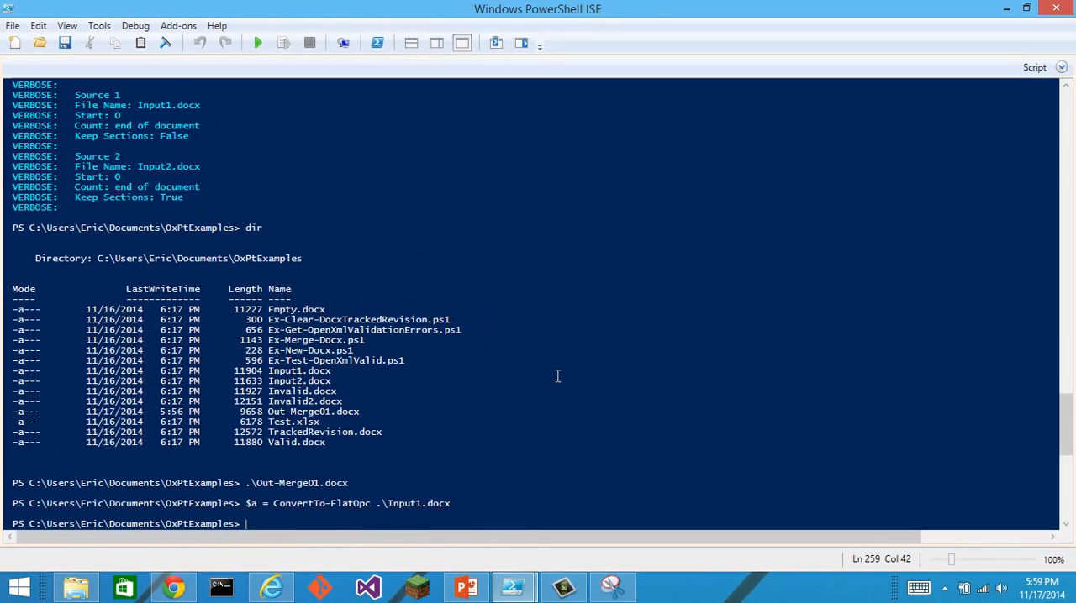
text($a.GetType()
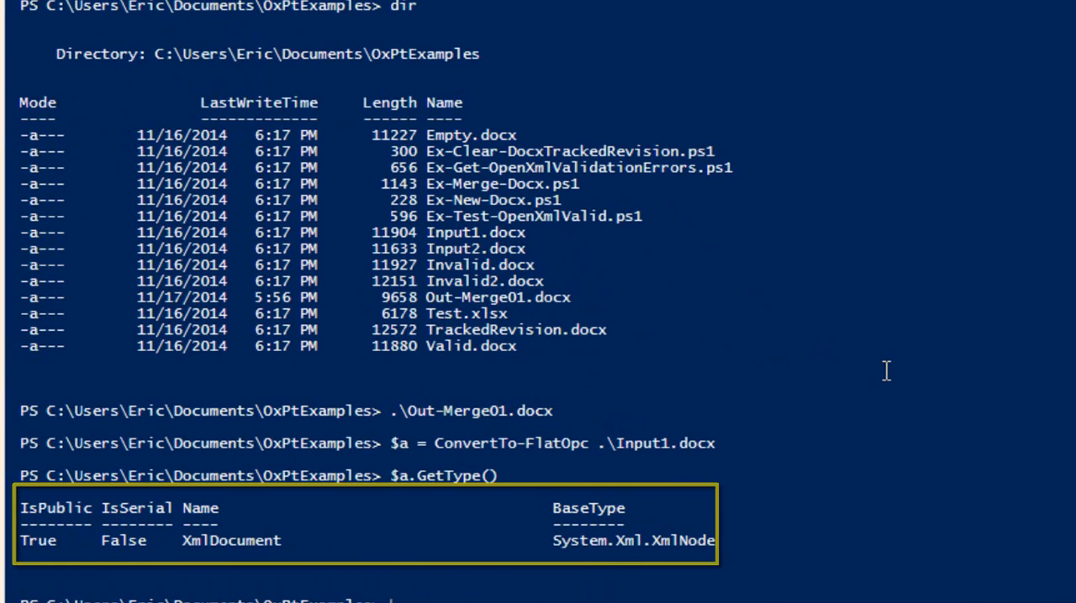
text(-)
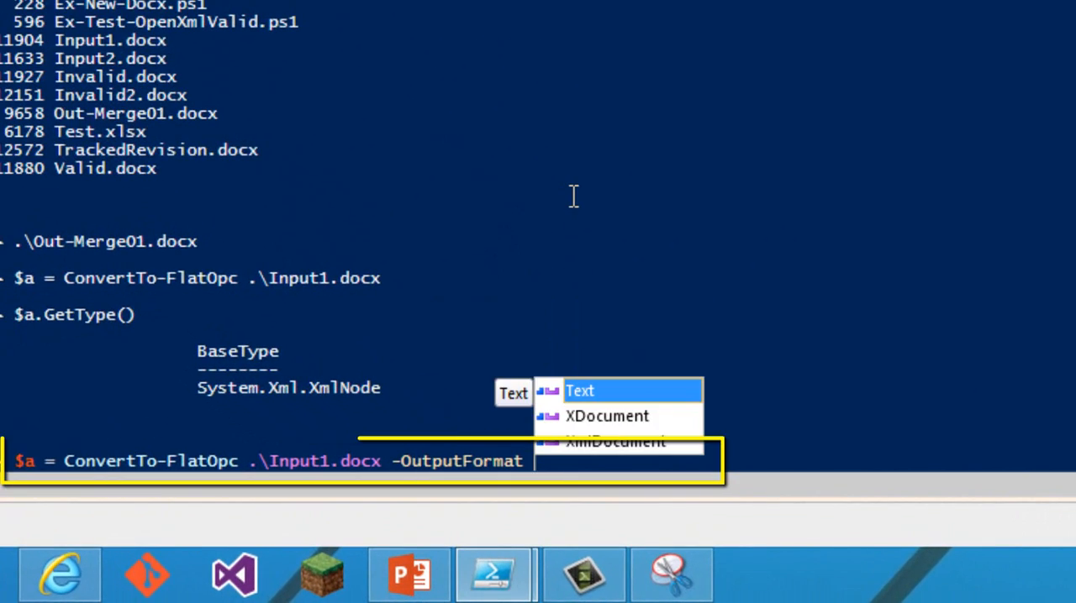
key(down)
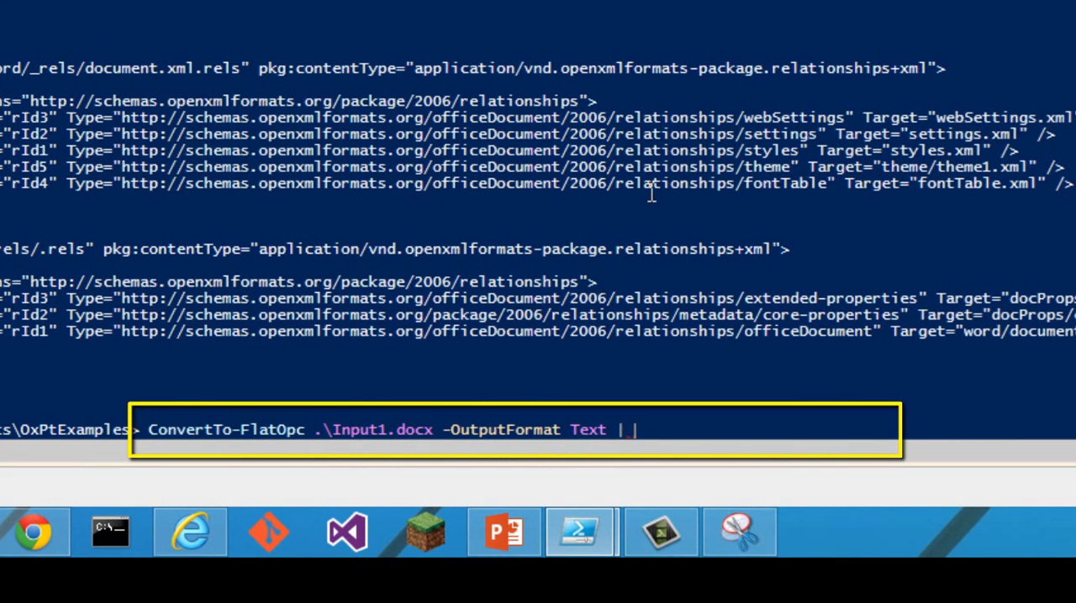
Pipe Input1.docx's Flat OPC text into Select-String "rId1" to list matching relationship lines
text(Select-String)
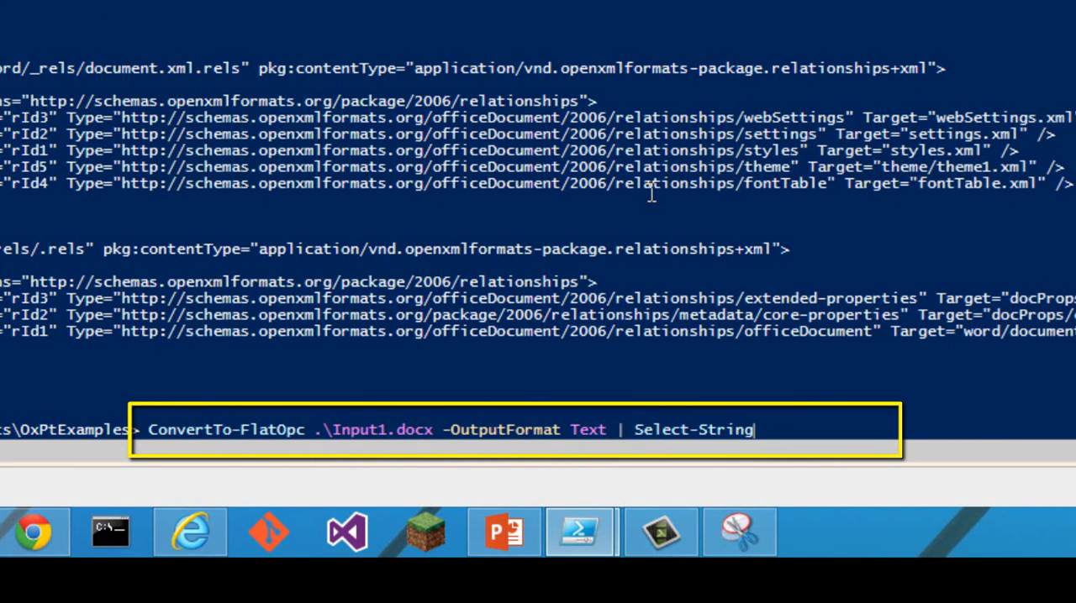
text(")
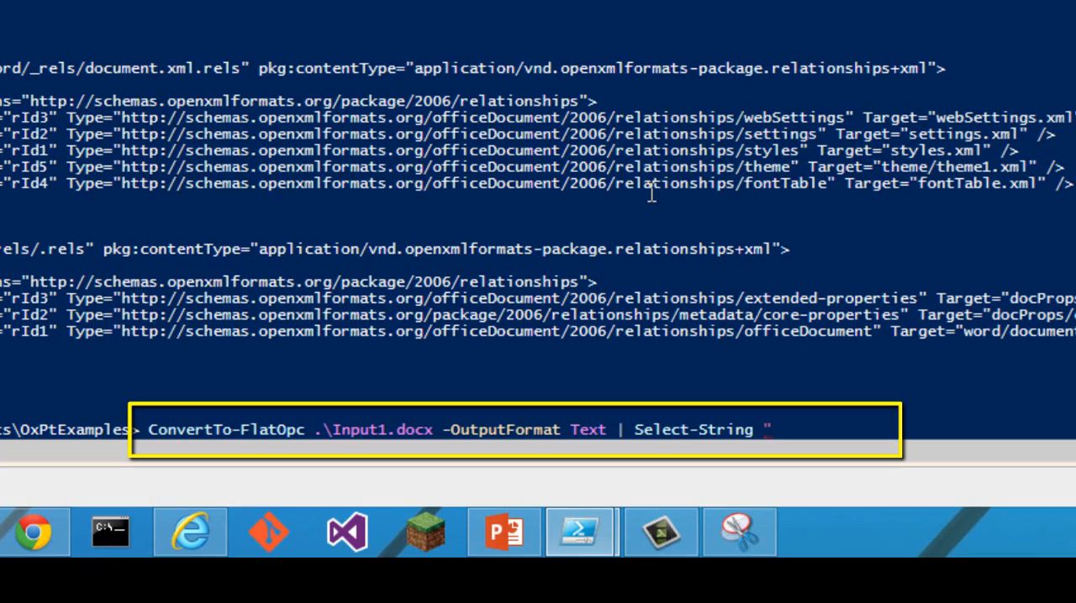
text(rId1)
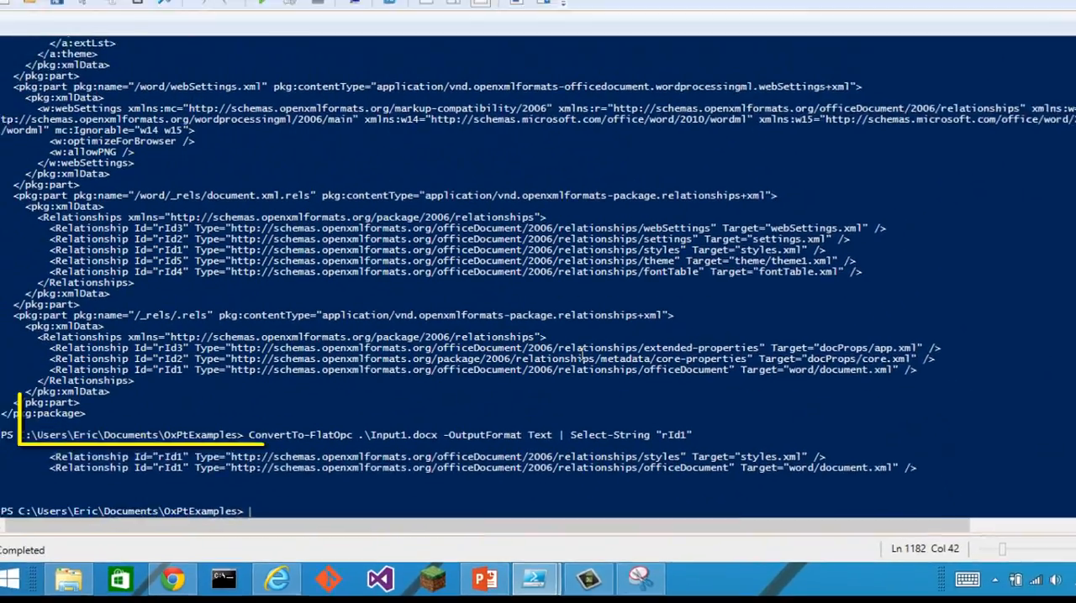
scroll(down, 3)
text(New-Docx)
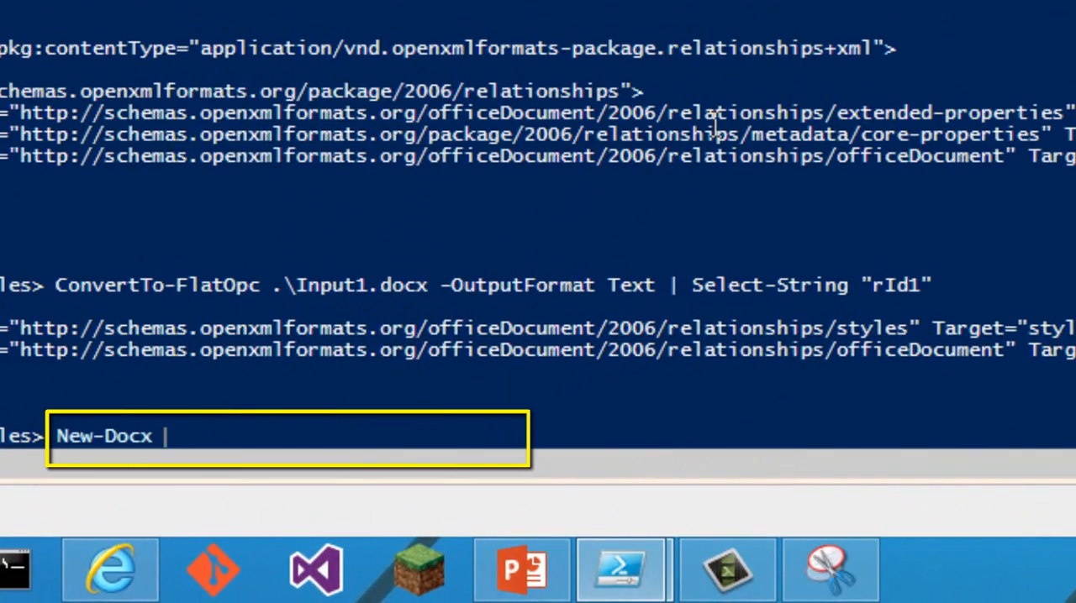
Create WithTextBox.docx with a text box via New-Docx -TextBox
text(WithTextBox.docx -TextBox)
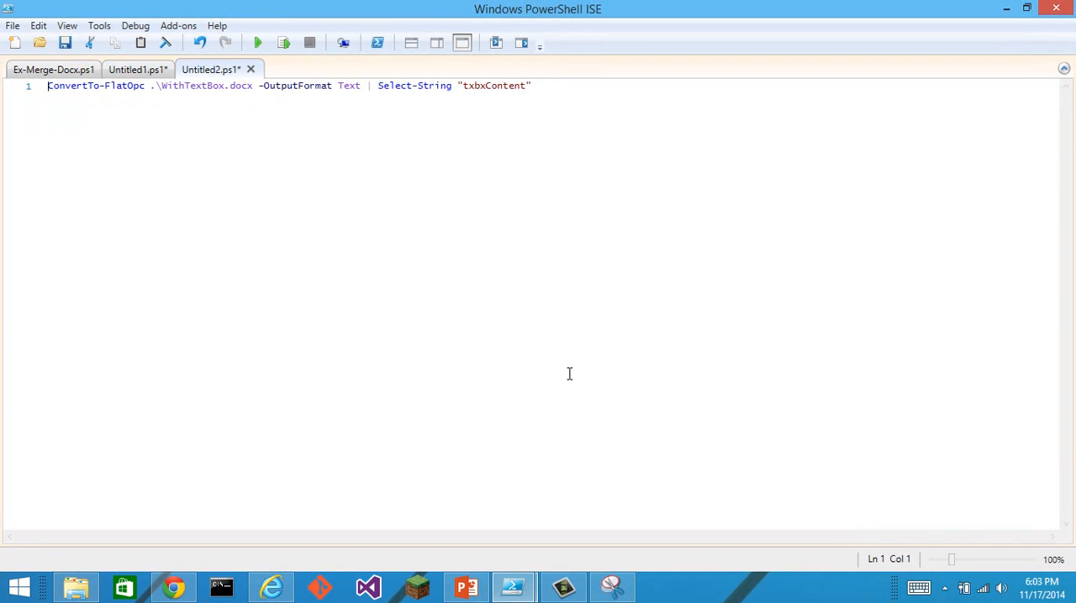
Loop dir *.docx through ConvertTo-FlatOpc text, Select-String "rPr", and output $result.count
text(dir *.docx | ? {)
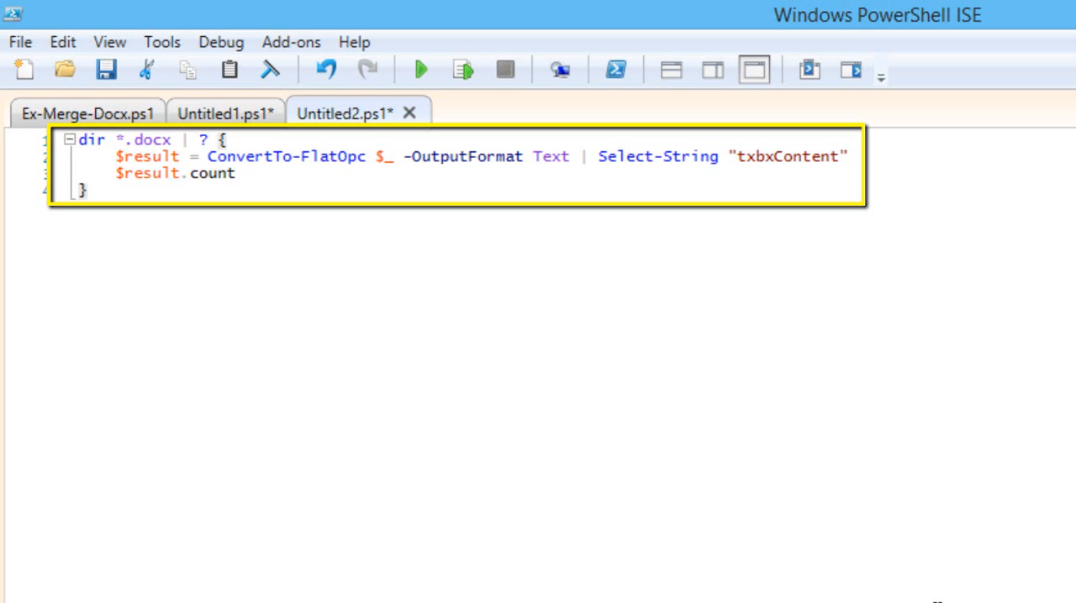
click(84, 190)
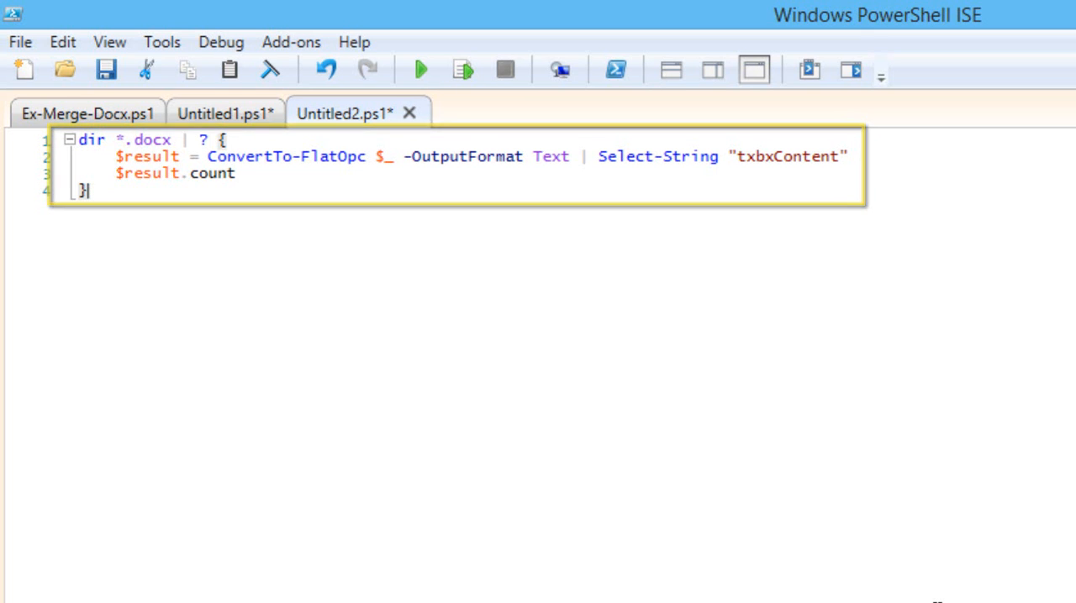
click(419, 69)
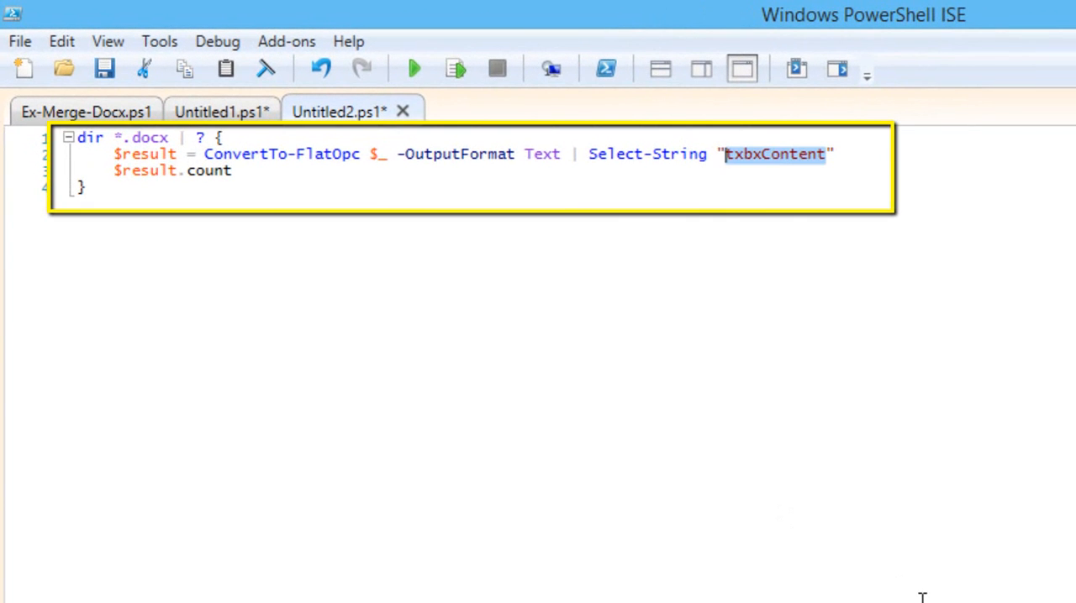
text(rPr)
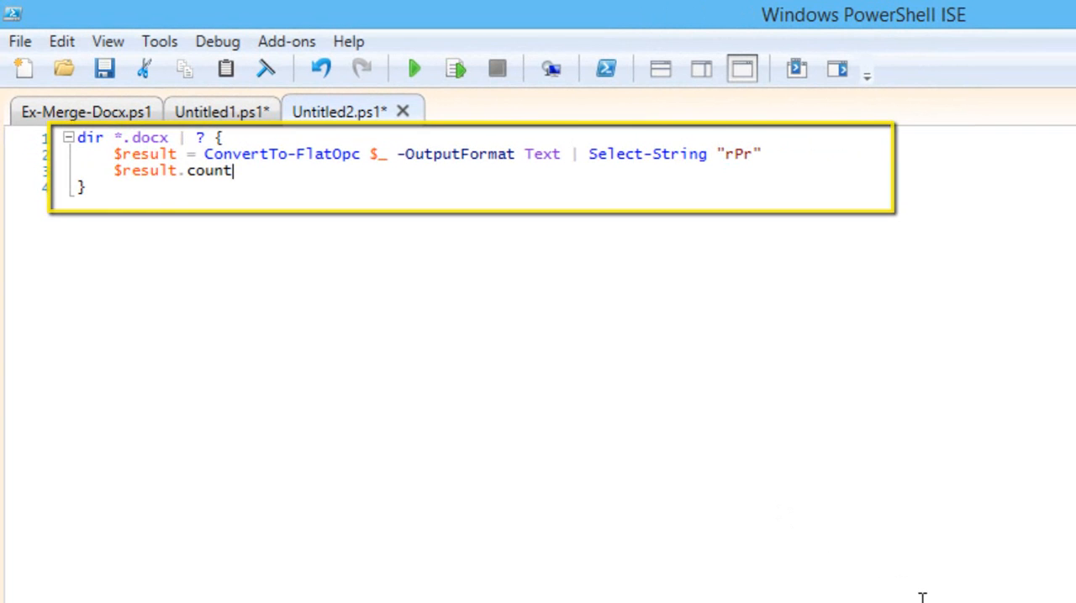
click(413, 69)
text(ConvertTo-Base64 .\Valid.docx -)
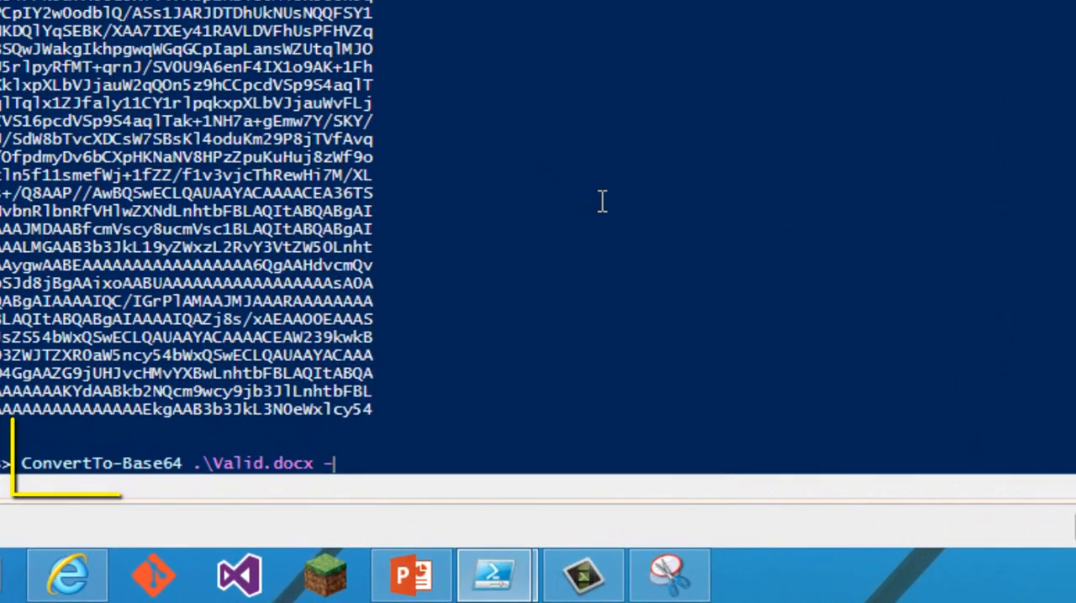
Run ConvertTo-Base64 .\Valid.docx -PowerShellLiteral -WithCode | clip and paste into a new script
text(p)
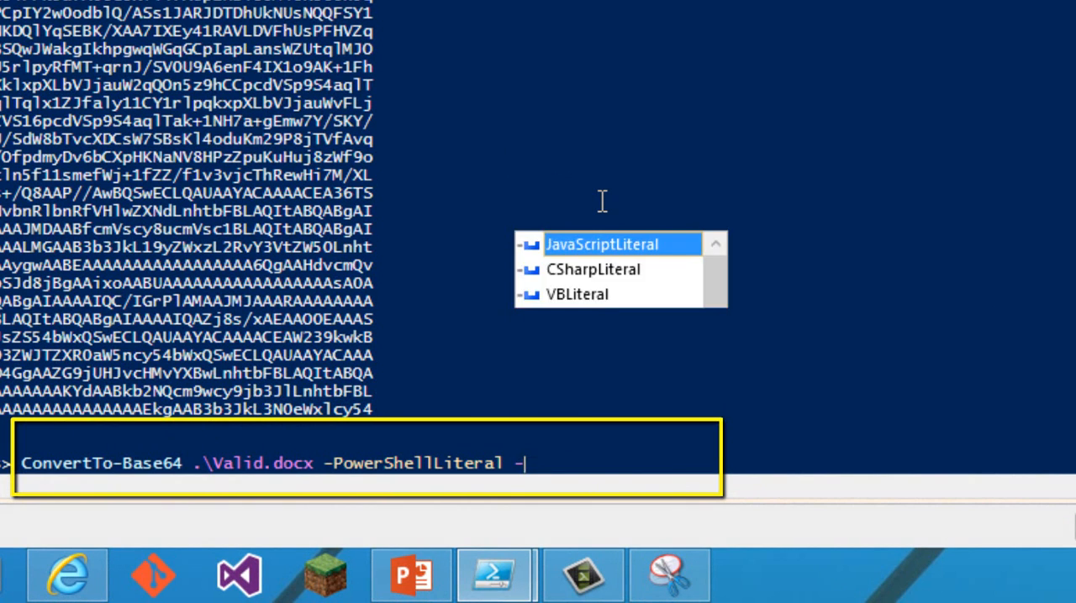
text(WithCode)
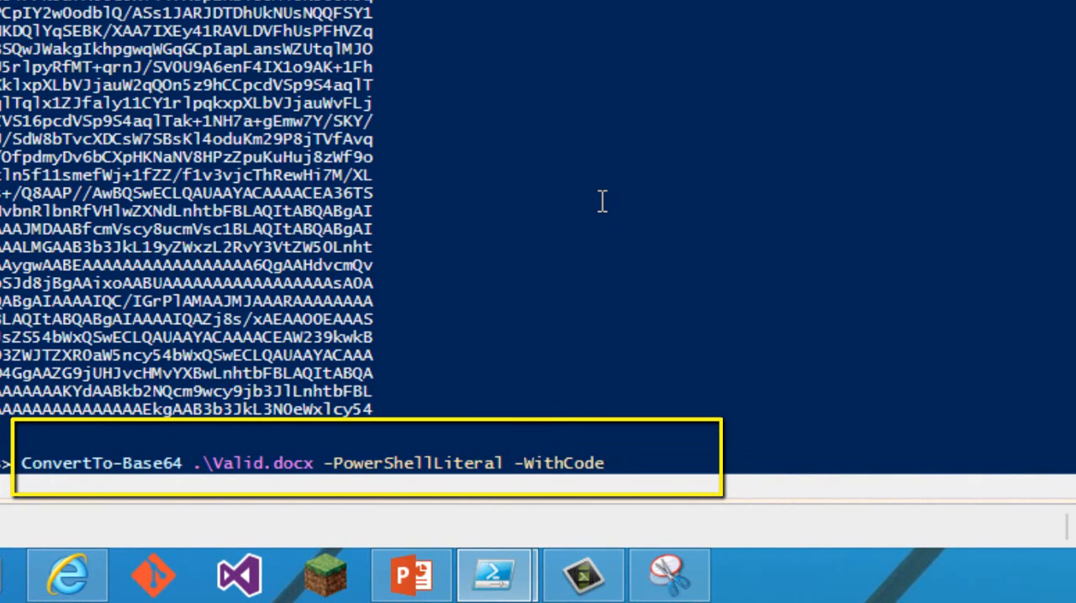
text(| clip)
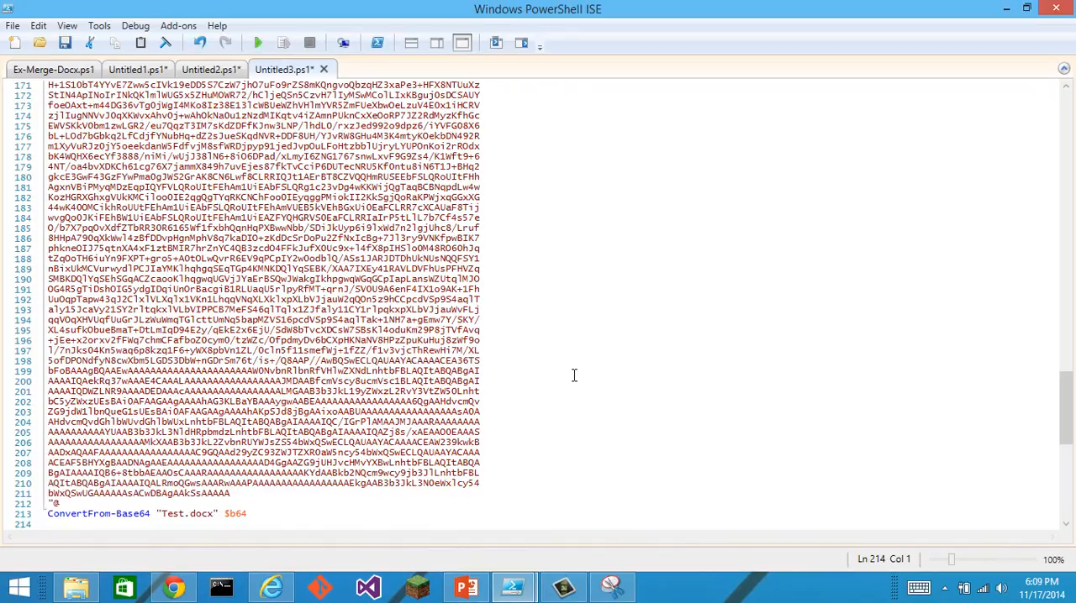
scroll(up, 3)
text(dir)
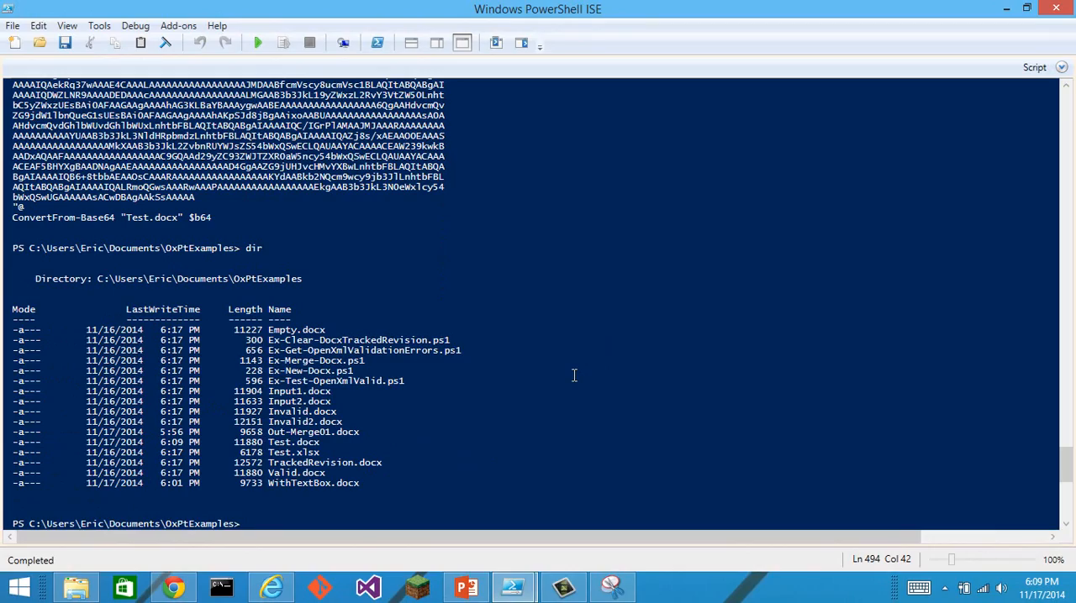
Launch the rebuilt Test.docx from the console after listing the folder
text(test.docx)
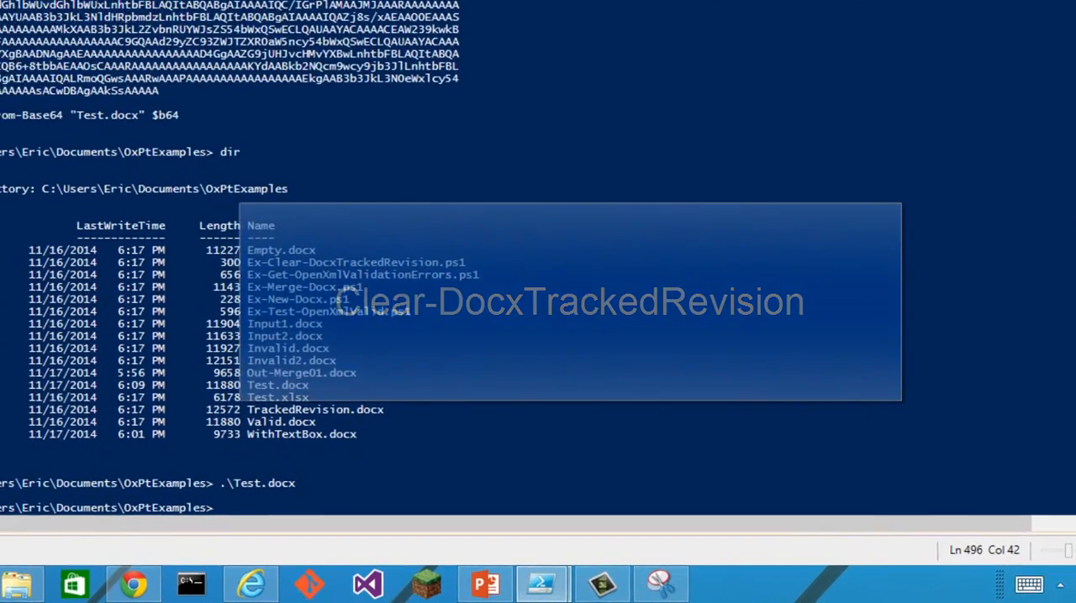
Copy .\TrackedRevision.docx to MyTracked.docx before clearing its tracked revisions
text(copy .\TrackedRevision.docx)
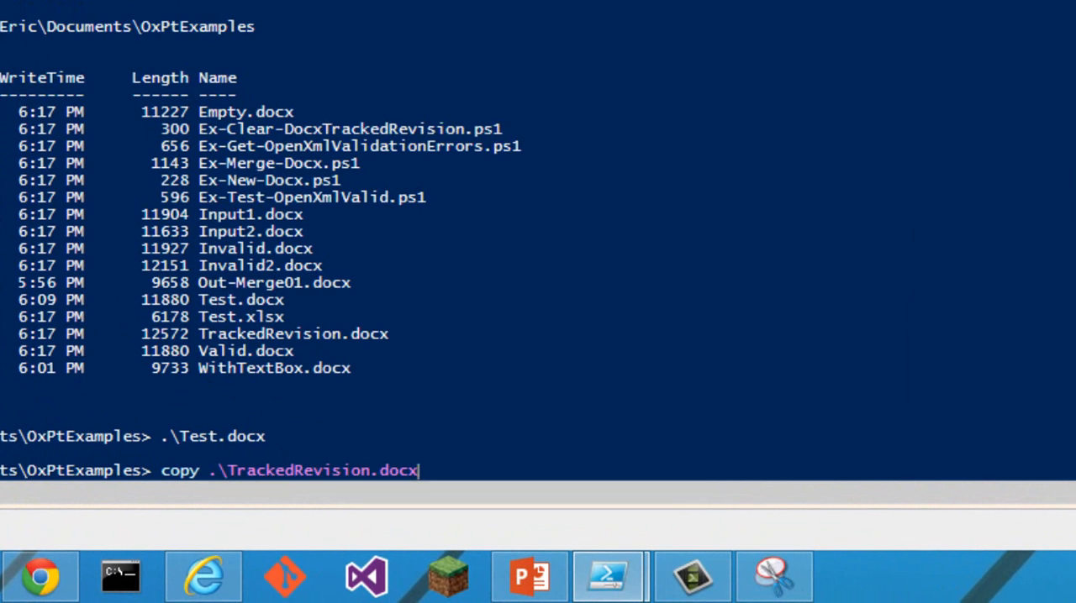
text(My)
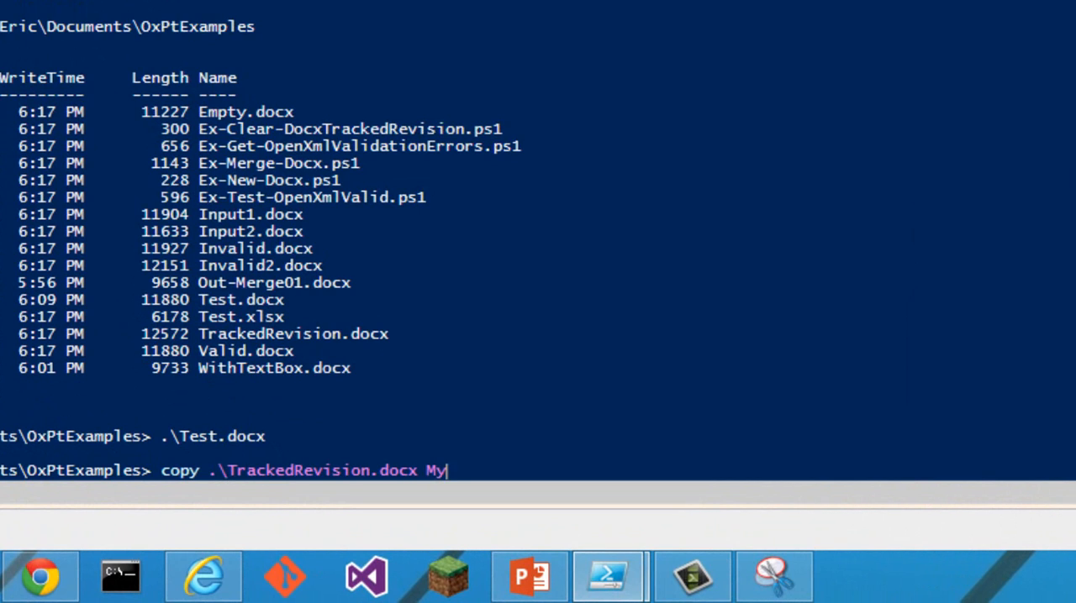
text(Tracked.doc)
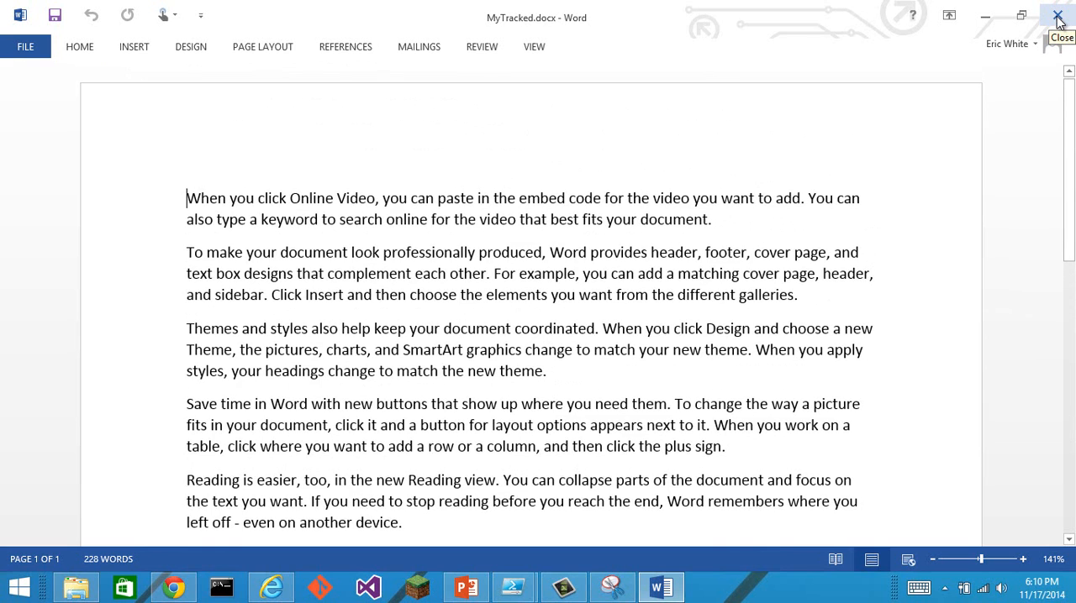
Close MyTracked.docx in Word and go back to the PowerShell console
click(1057, 15)
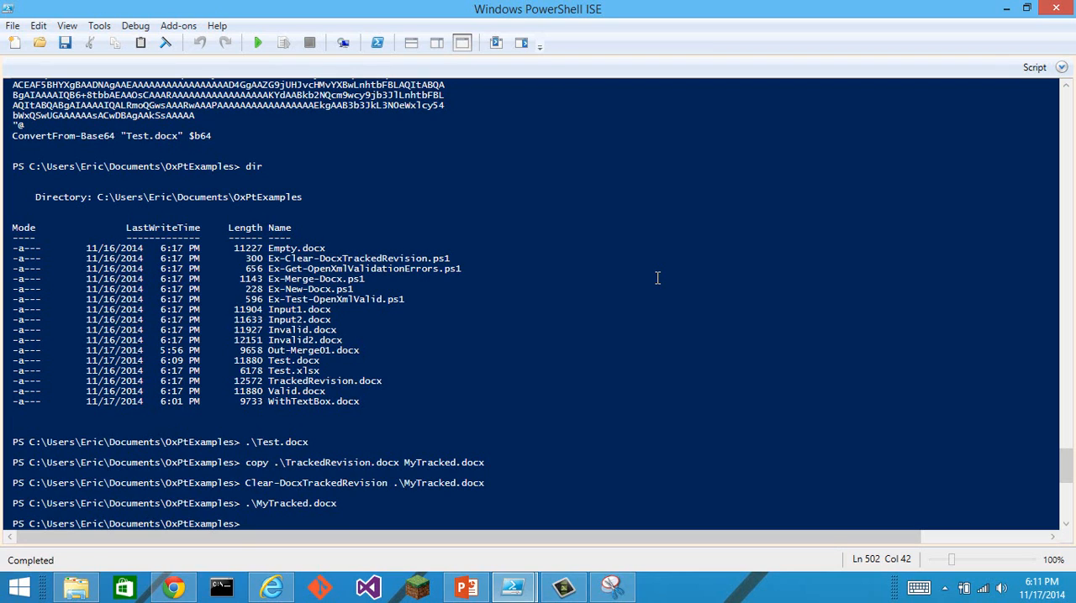
Run New-Docx Eric.docx -Bookmark in the console to create a sample document with a bookmark
click(245, 524)
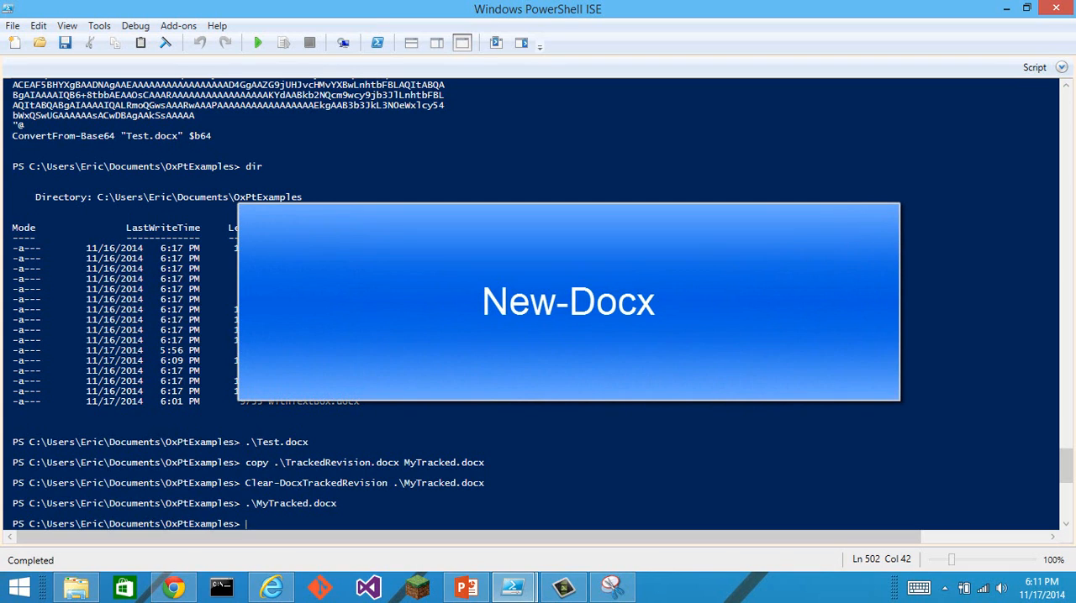
text(new-Docx -)
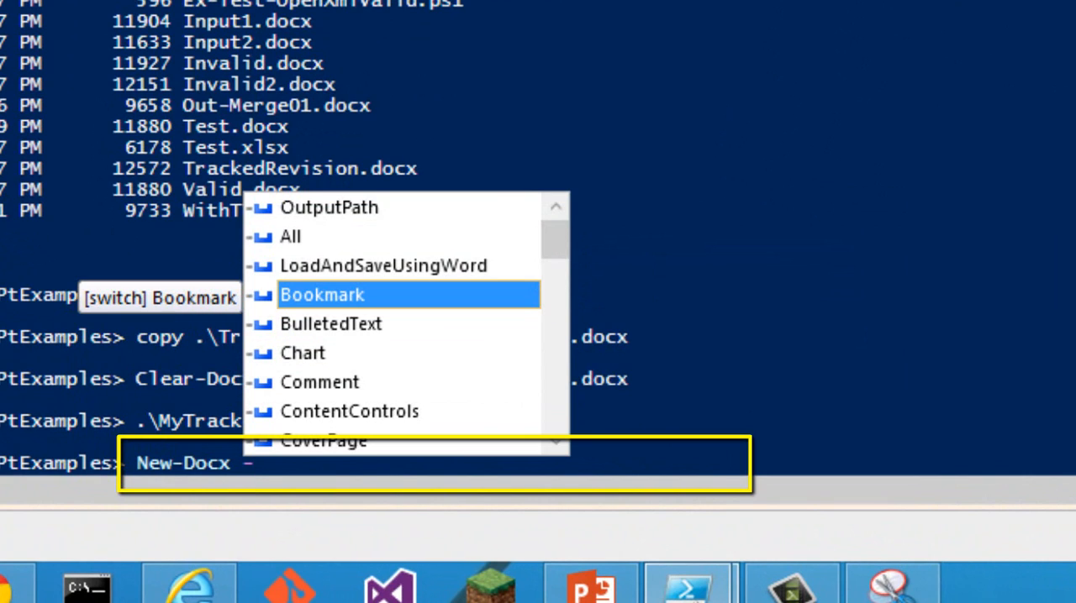
key(Tab)
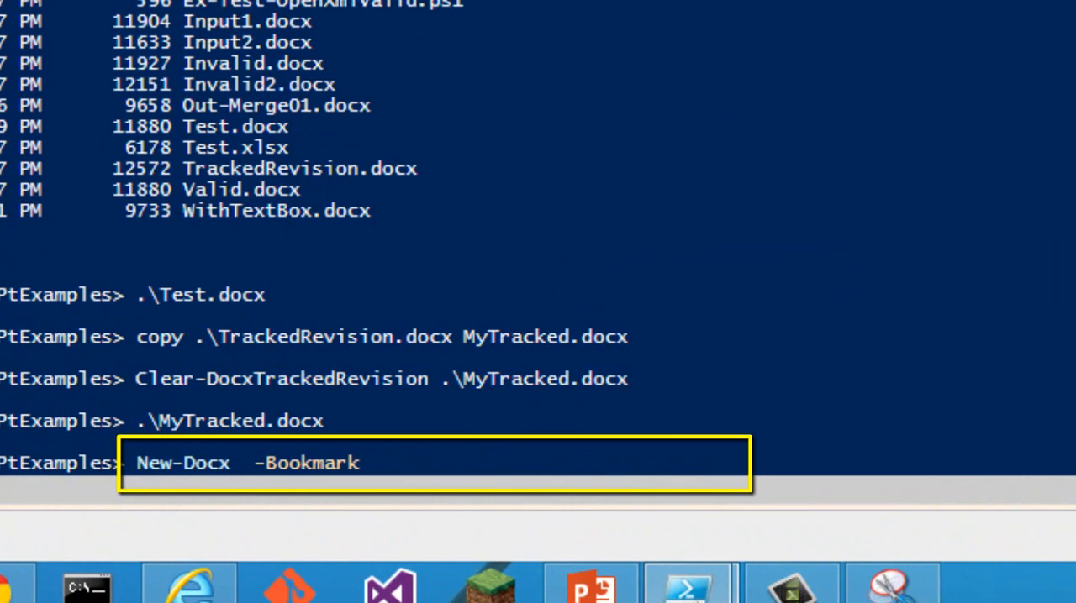
text(Eric.docx)
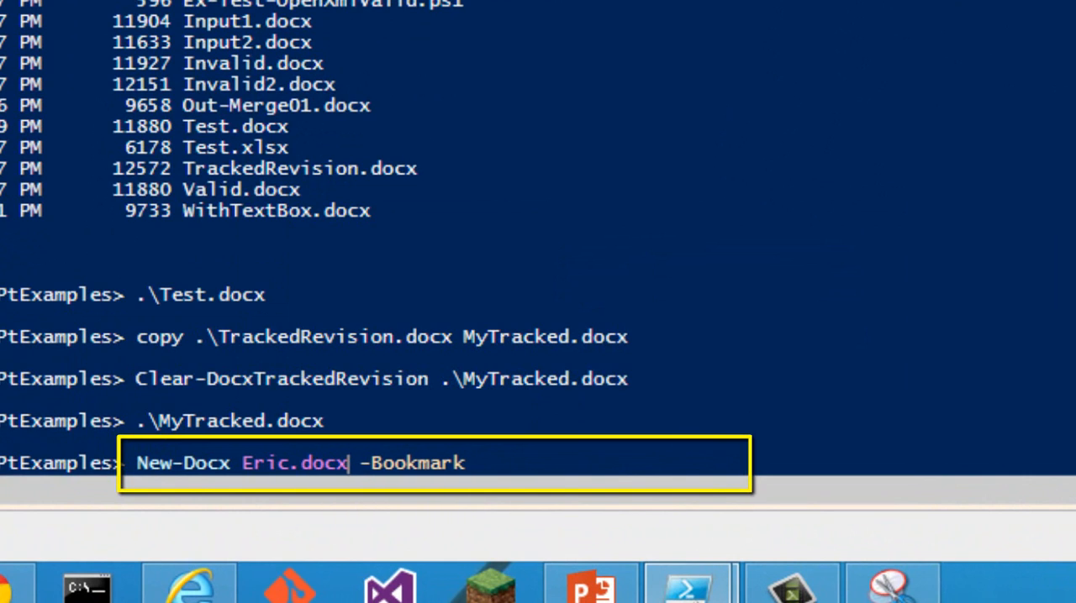
text(-)
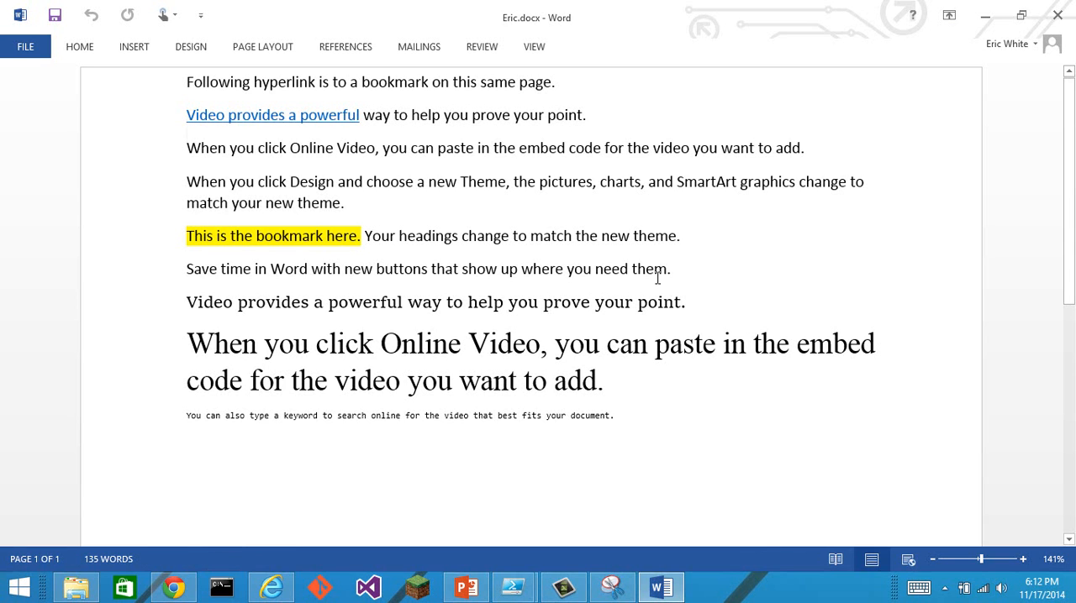
Scroll through Eric.docx and place the insertion point at the start of the first line
scroll(down, 3)
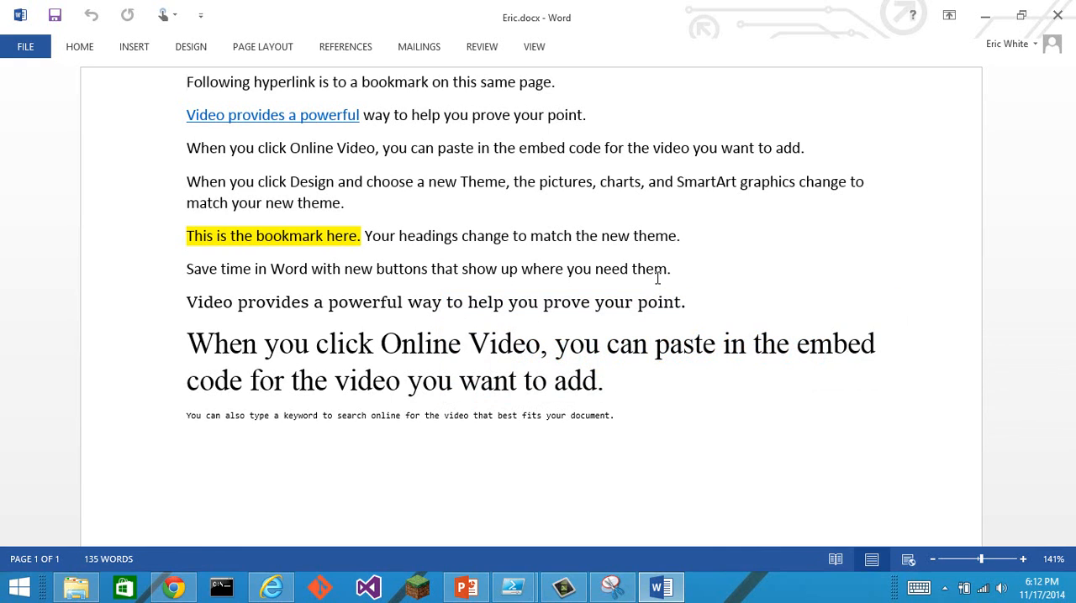
click(187, 81)
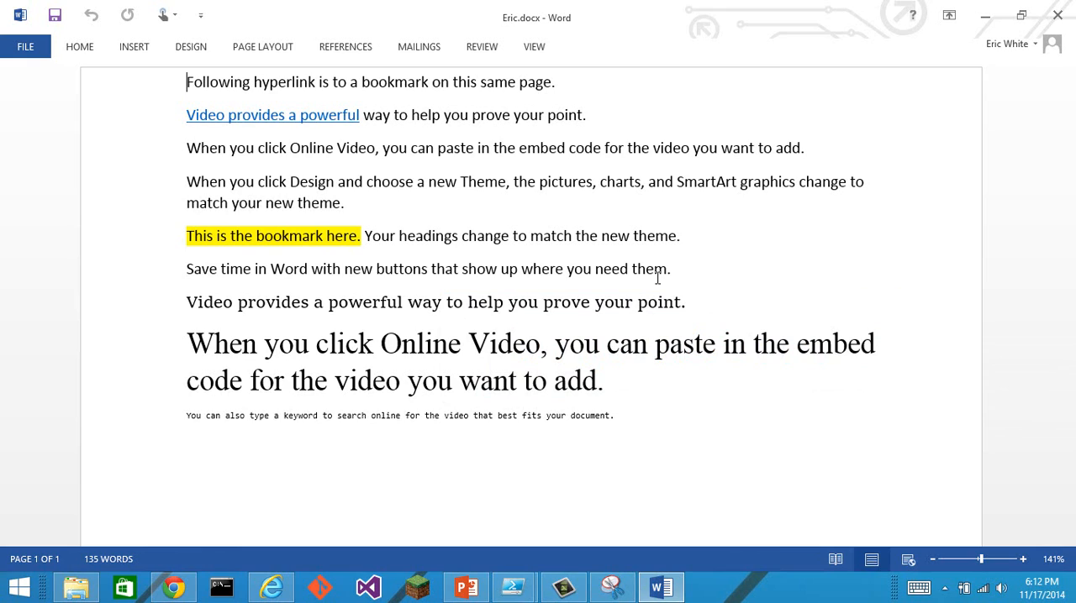